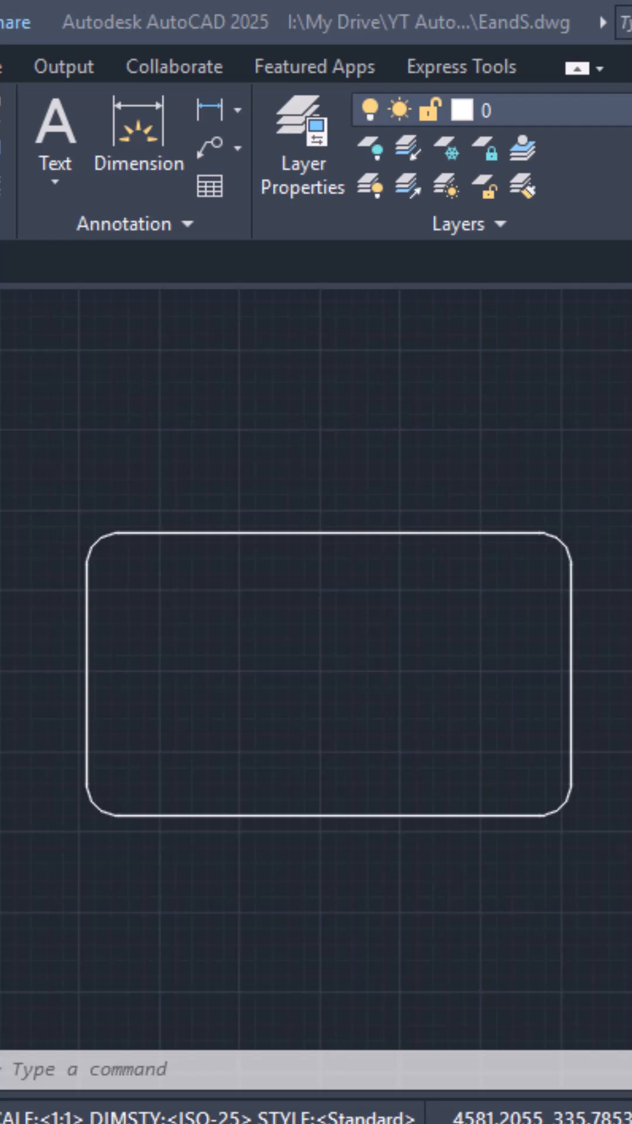
pyautogui.moveTo(44, 269)
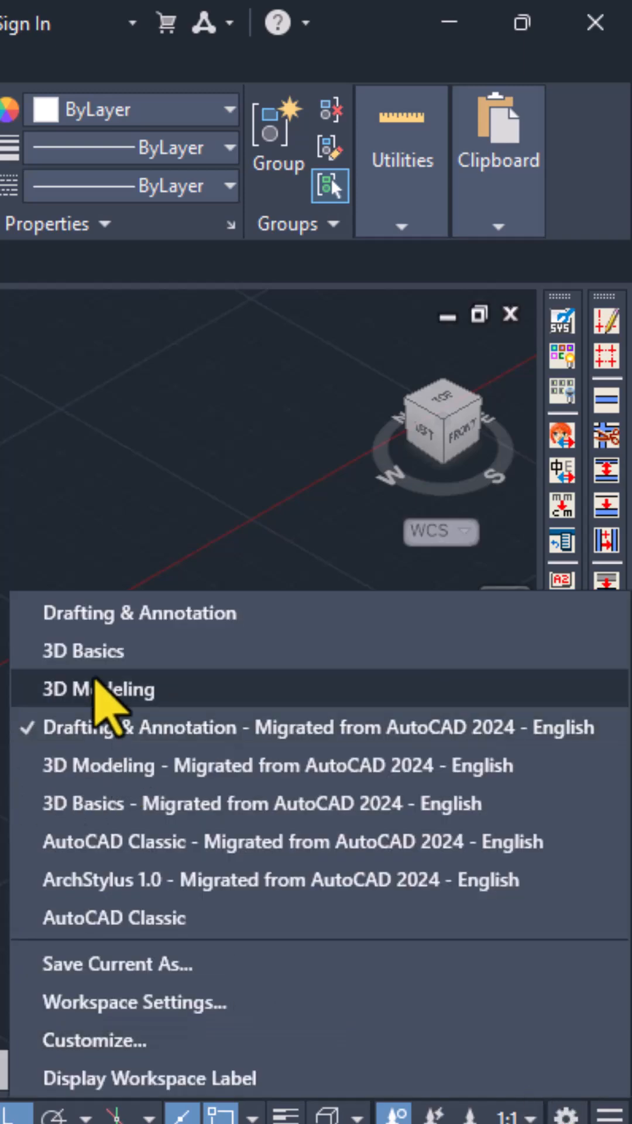
# - Switch to the 3D Modeling workspace from the status bar workspace switcher
pyautogui.click(100, 689)
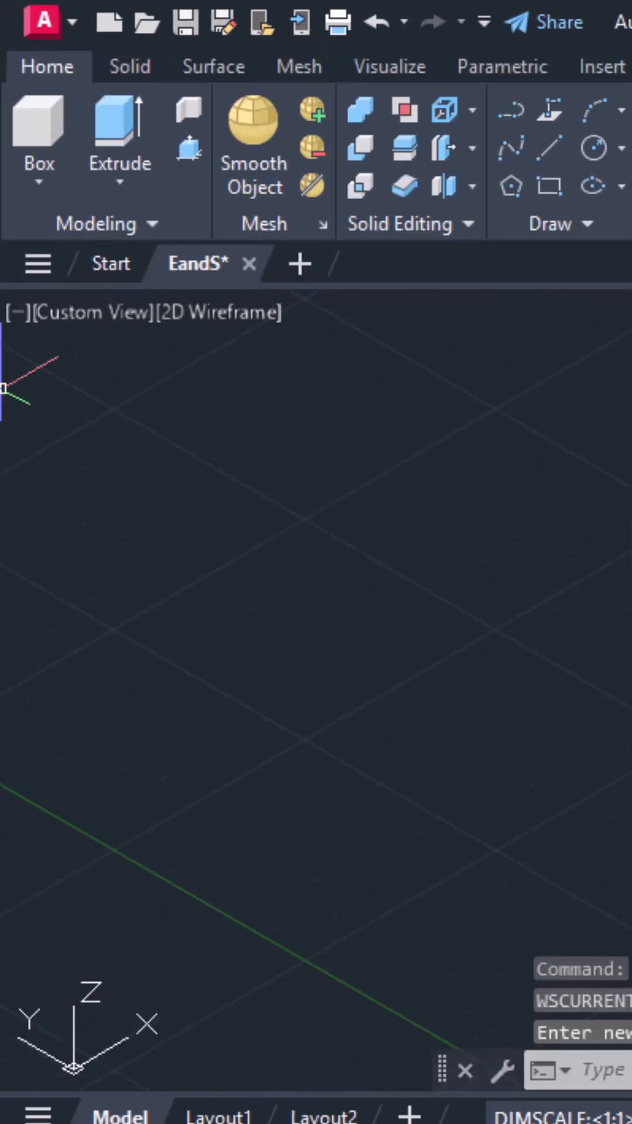
pyautogui.click(119, 132)
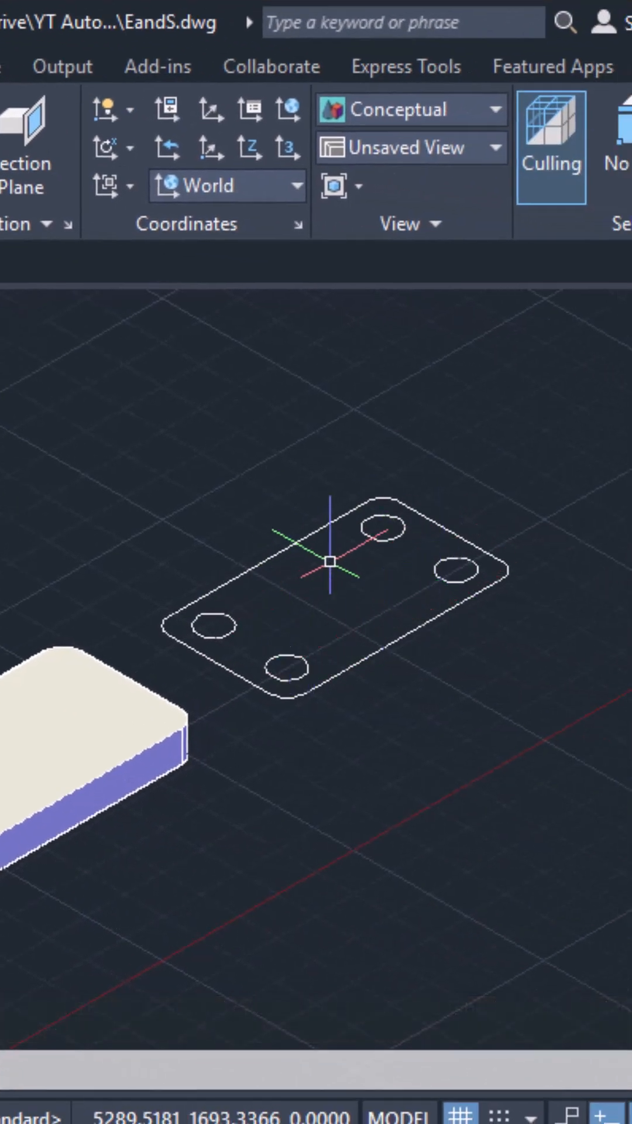
pyautogui.moveTo(159, 842)
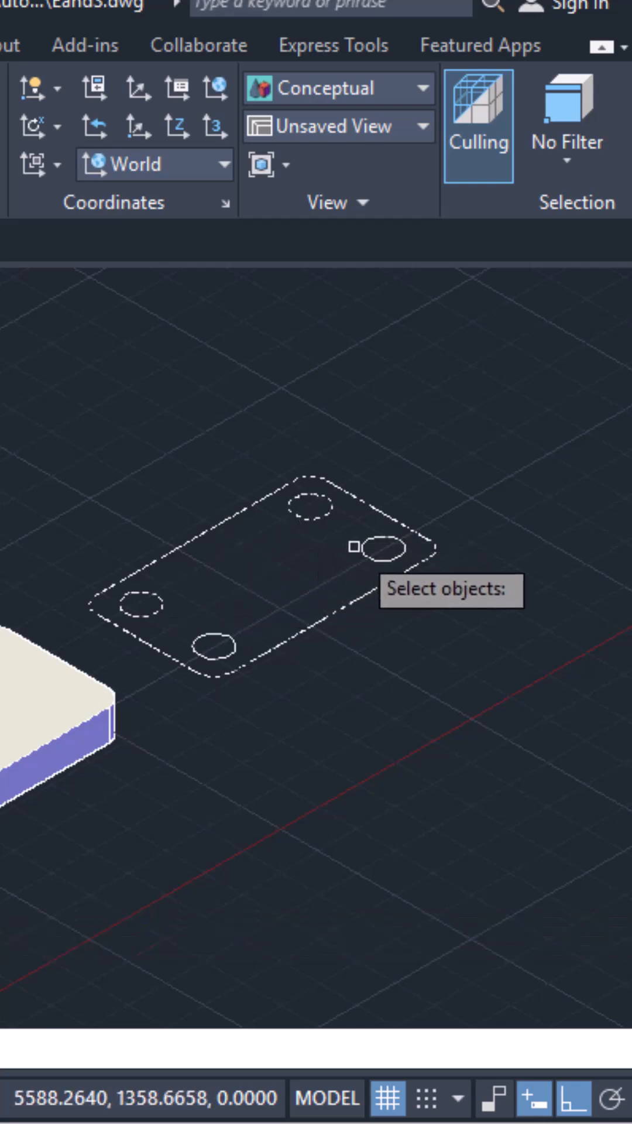
pyautogui.moveTo(242, 636)
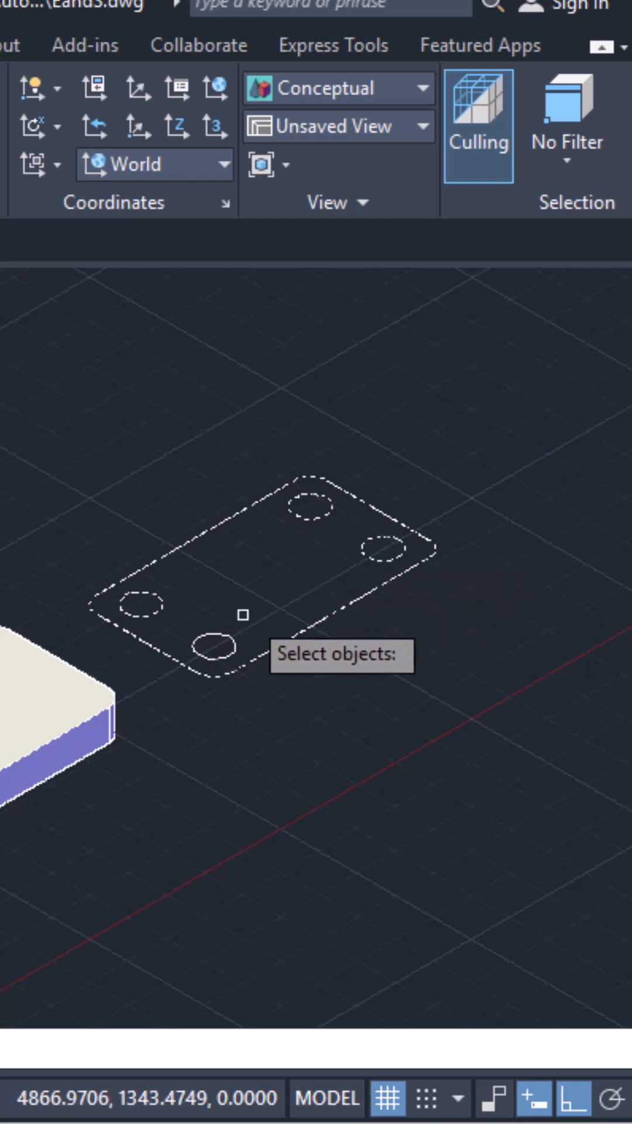
pyautogui.moveTo(228, 653)
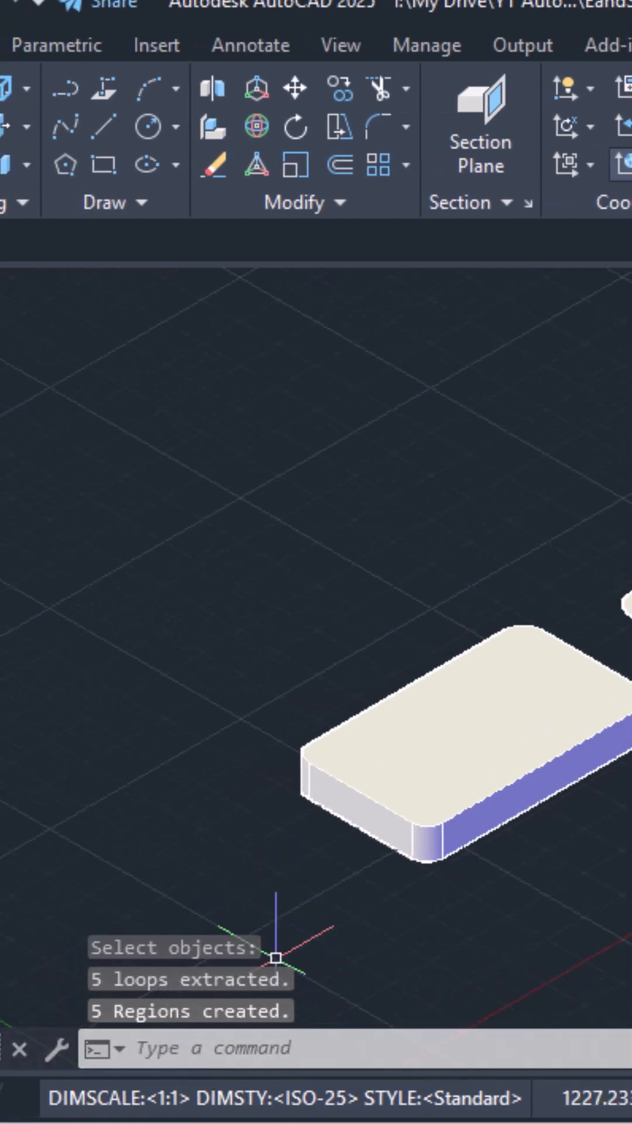
pyautogui.moveTo(277, 659)
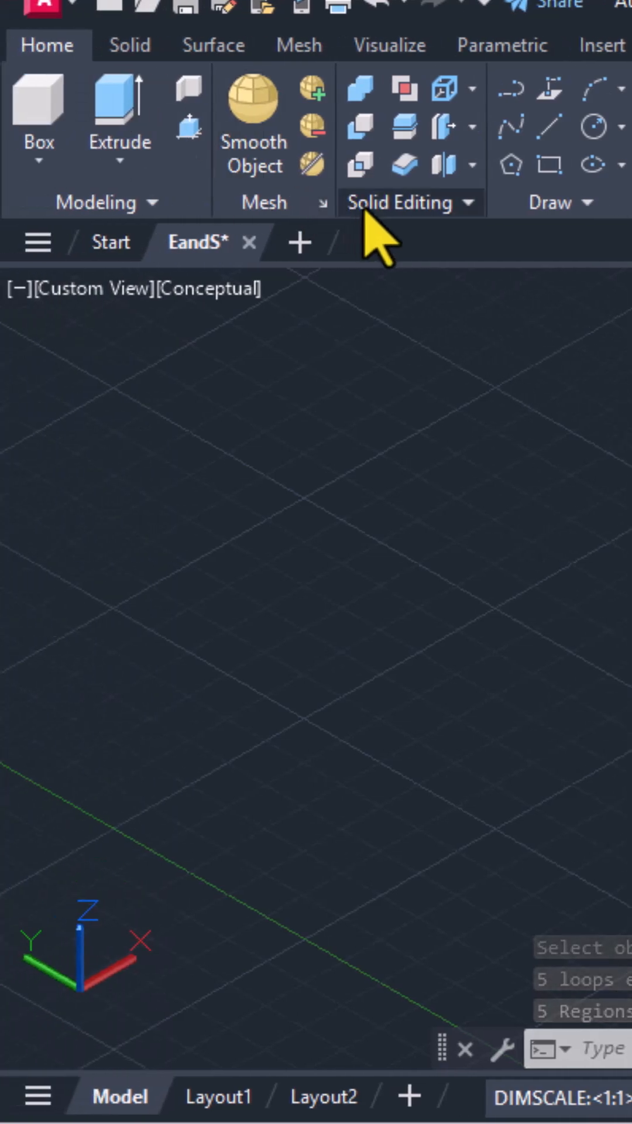
pyautogui.moveTo(362, 125)
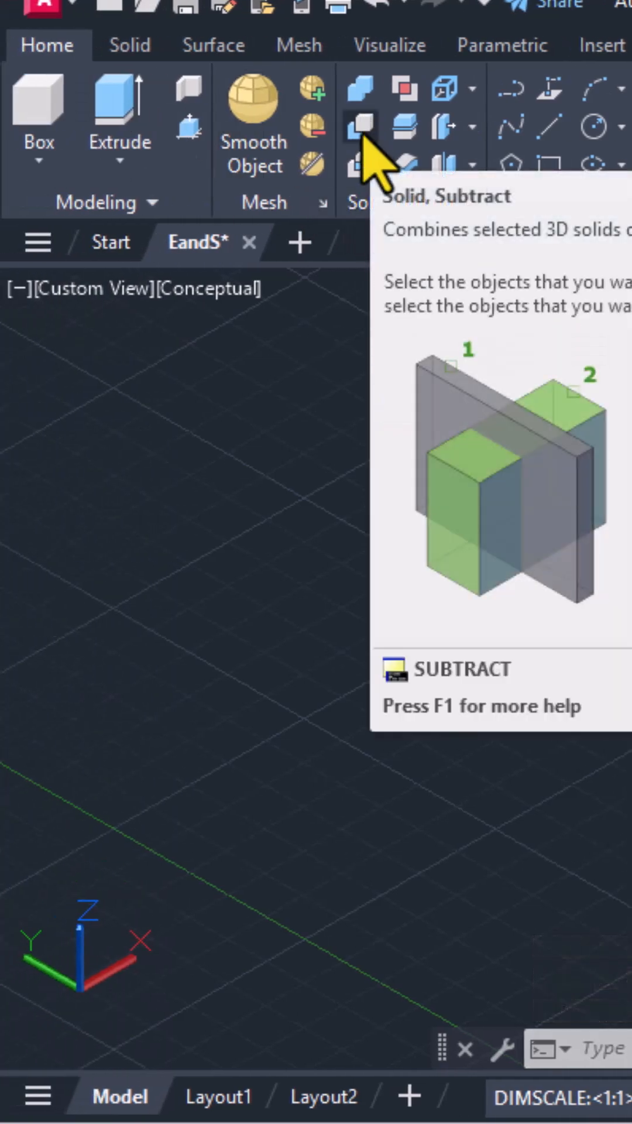
pyautogui.moveTo(237, 308)
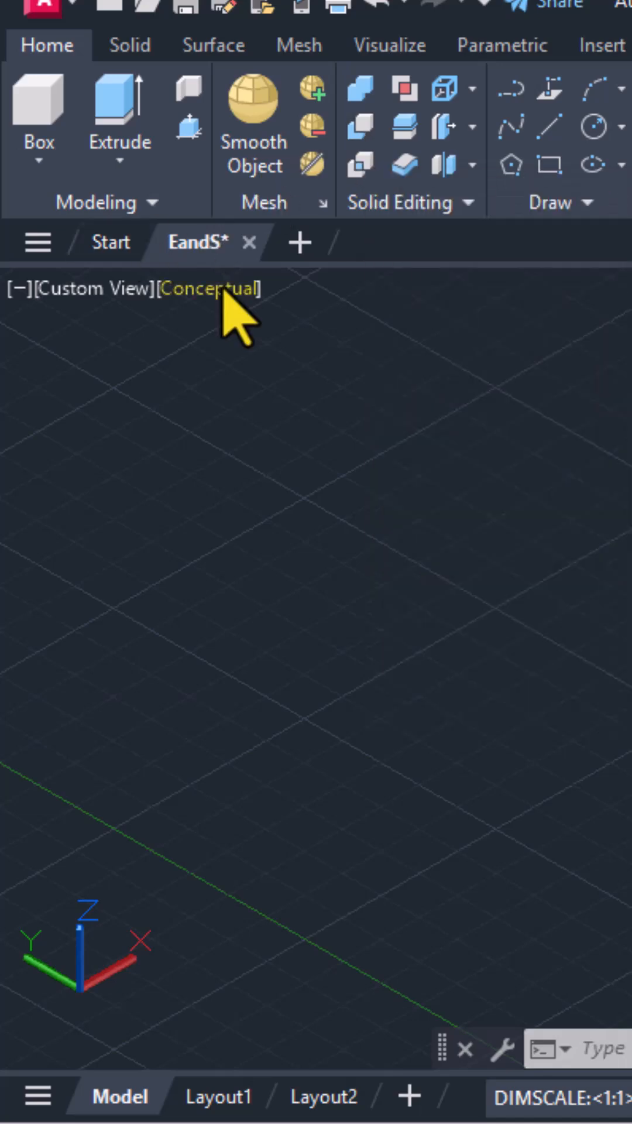
# - Change the viewport visual style from Conceptual to 2D Wireframe
pyautogui.click(219, 289)
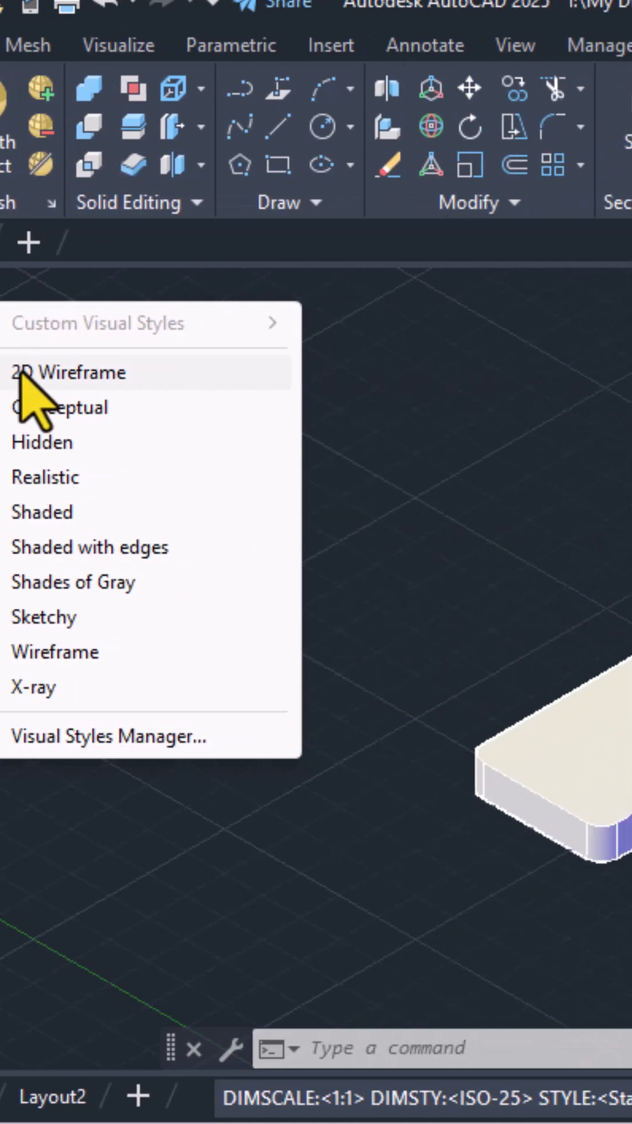
pyautogui.click(69, 373)
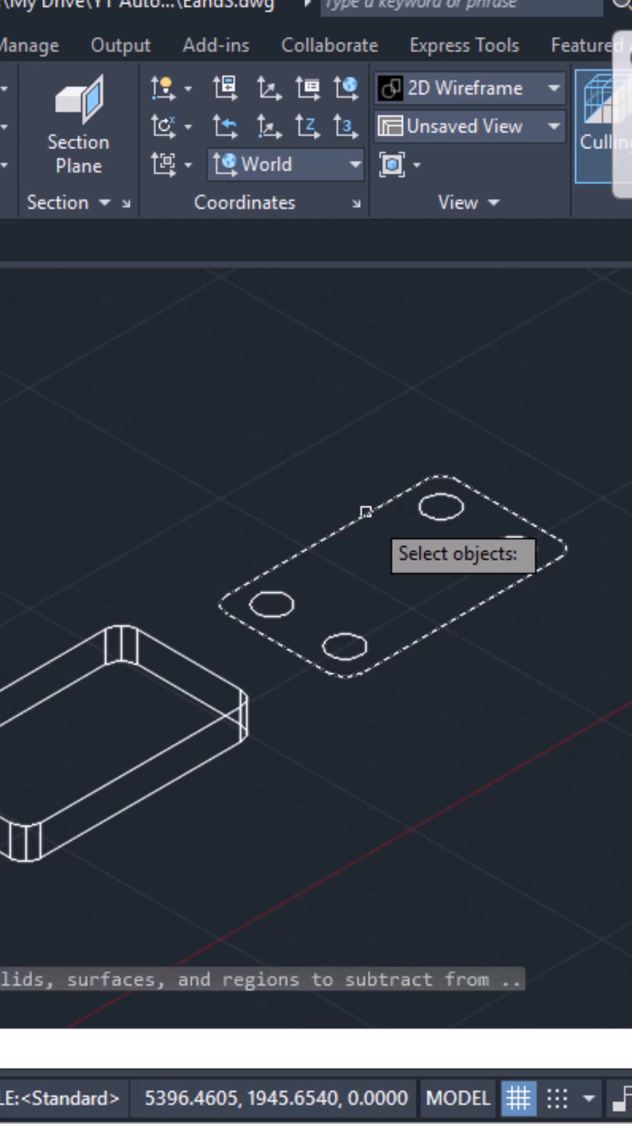
pyautogui.moveTo(336, 514)
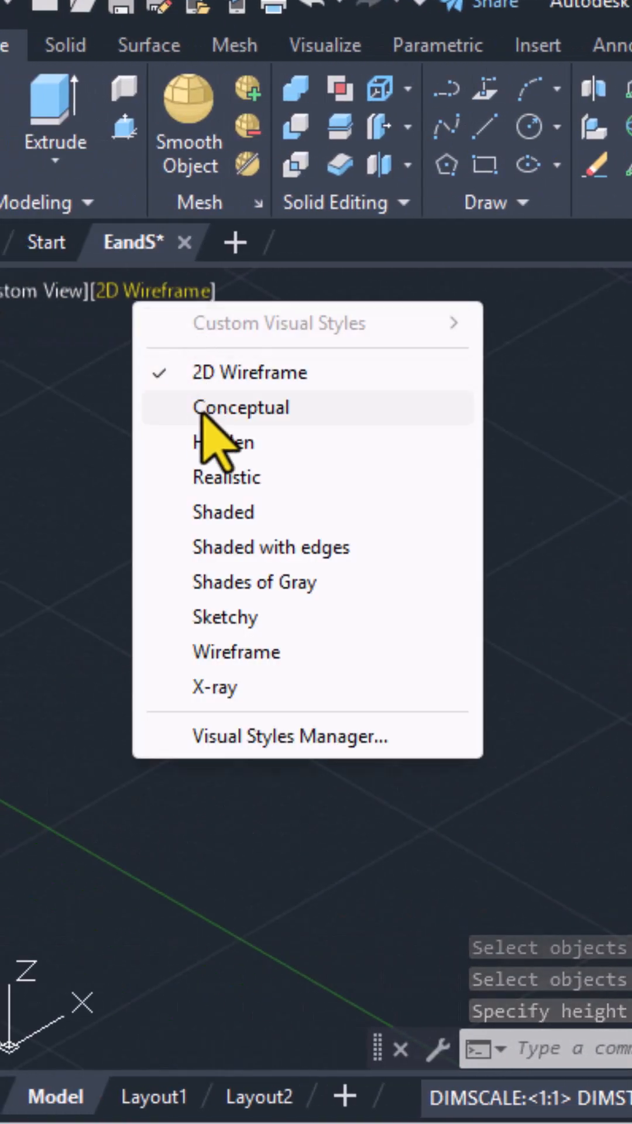
# - Return the plates to the Conceptual visual style to show the holed solid
pyautogui.click(242, 408)
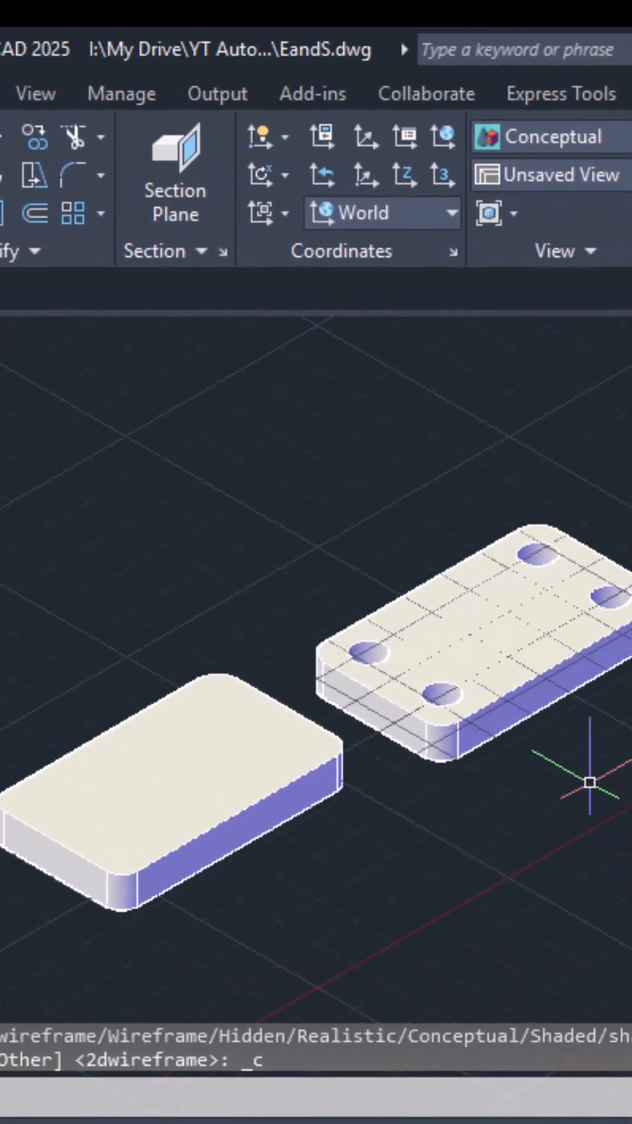